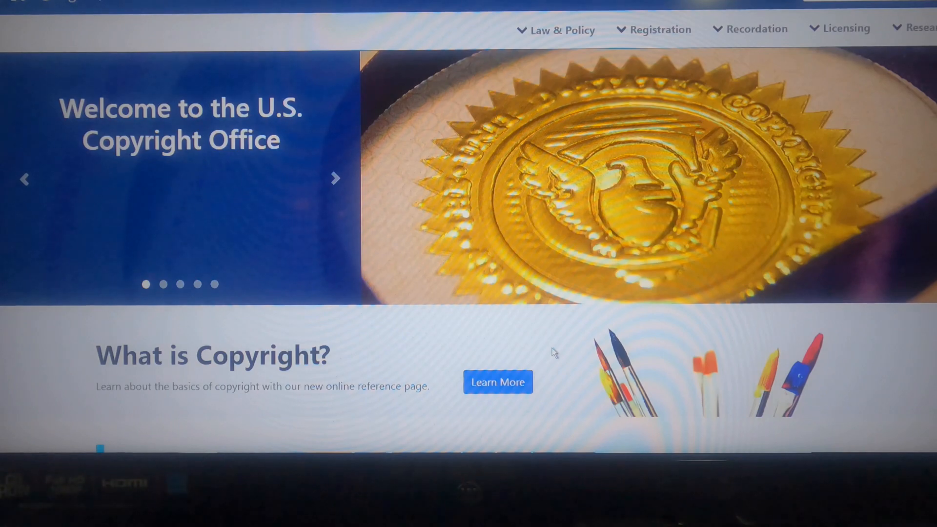
Reach the Register Your Work: Registration Portal page from copyright.gov.
left_click(335, 178)
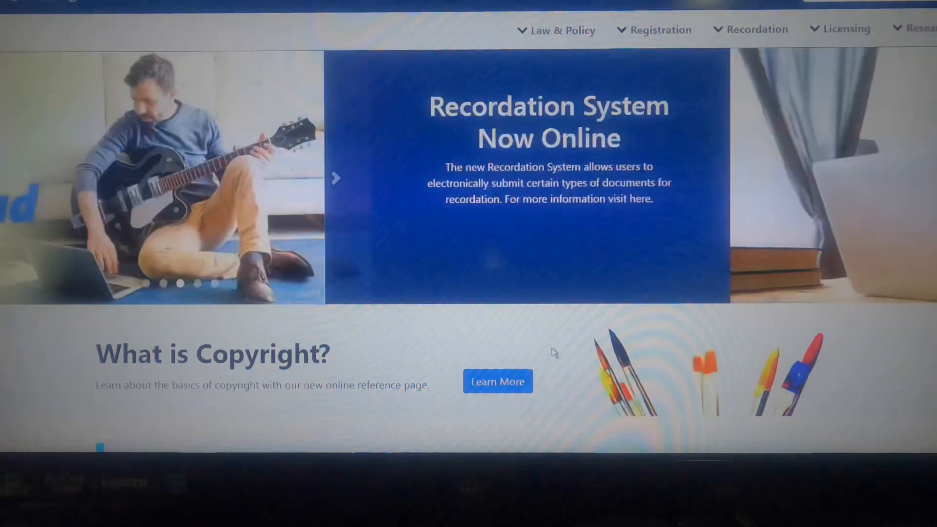
left_click(335, 178)
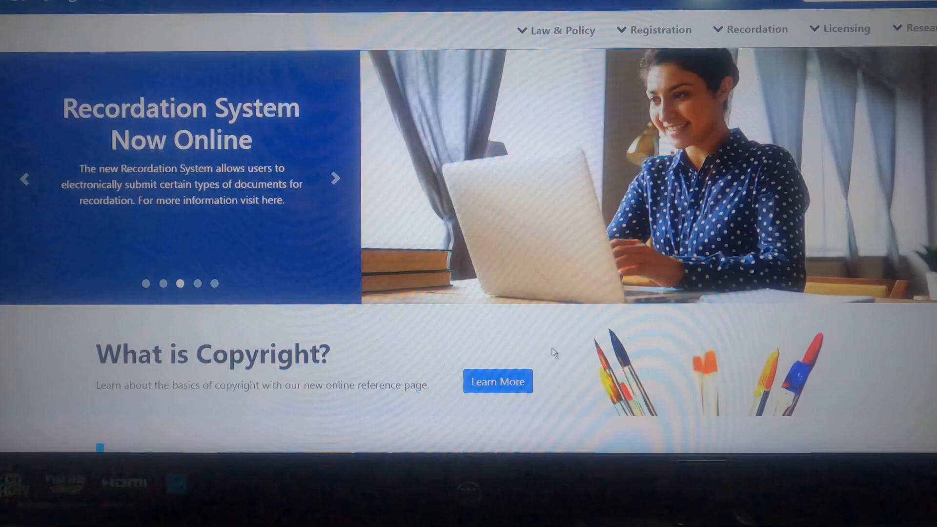
left_click(335, 179)
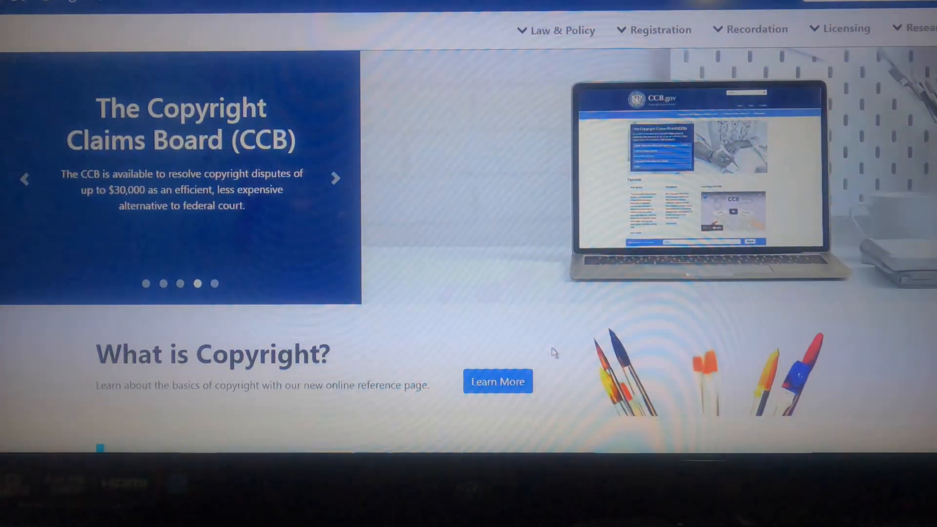
left_click(336, 179)
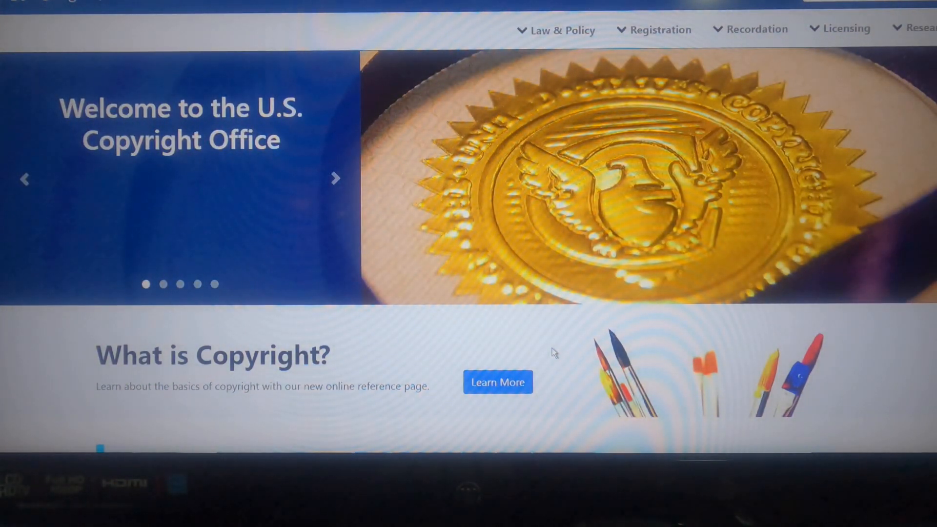
left_click(335, 179)
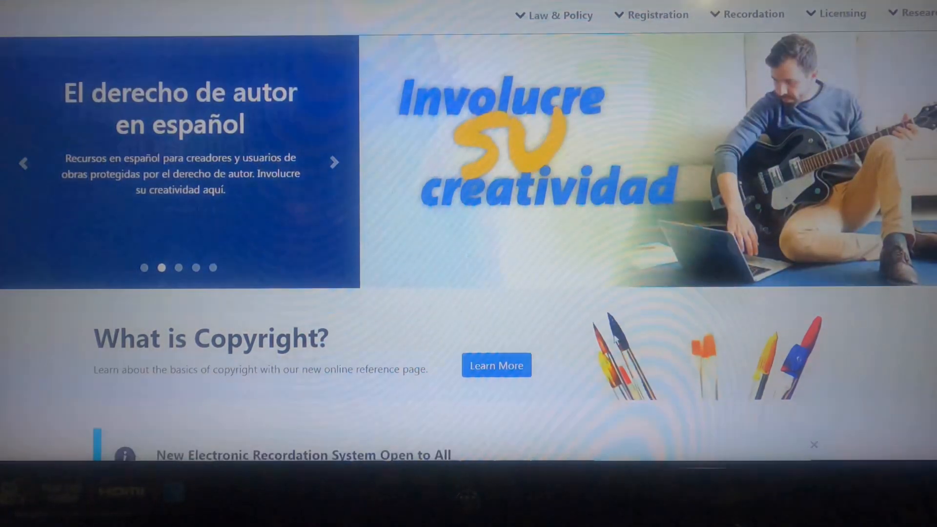
Review the Registration Portal notices about group registration down to the eCO login link.
scroll("down", 3)
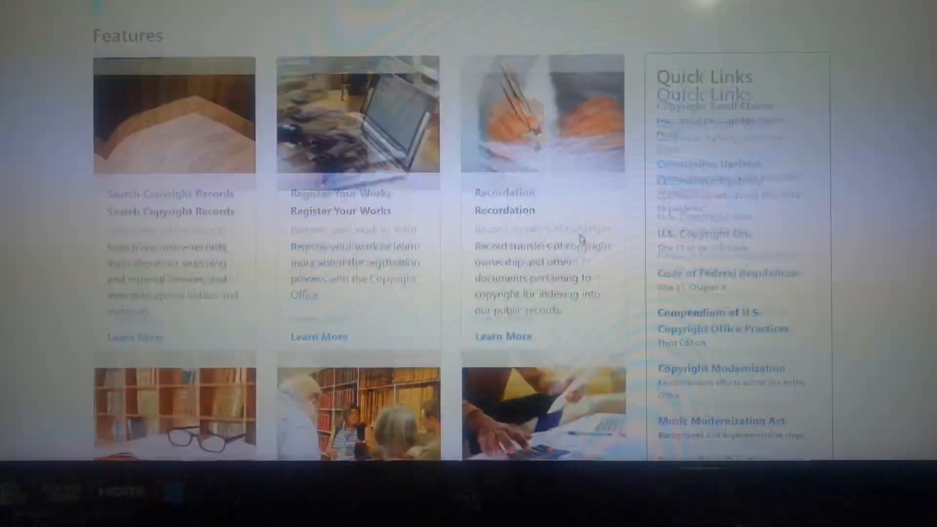
scroll("down", 3)
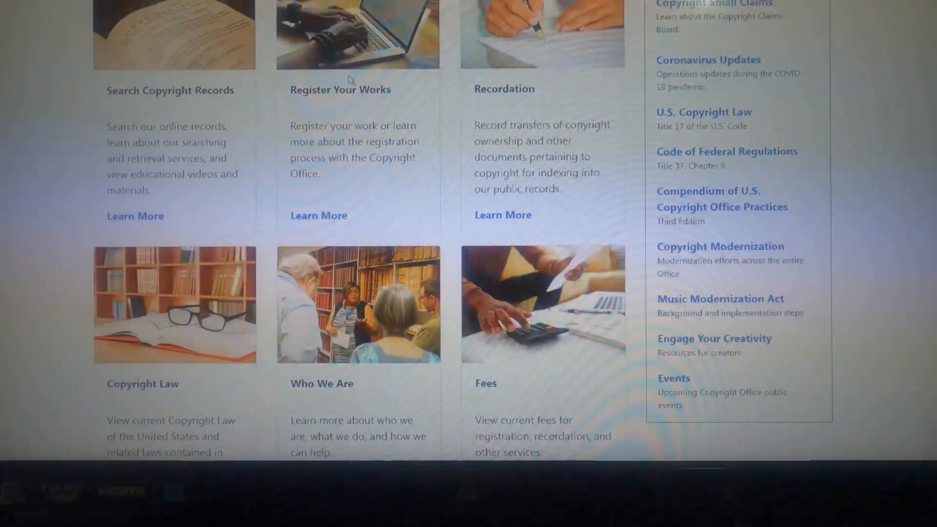
mouse_move(335, 185)
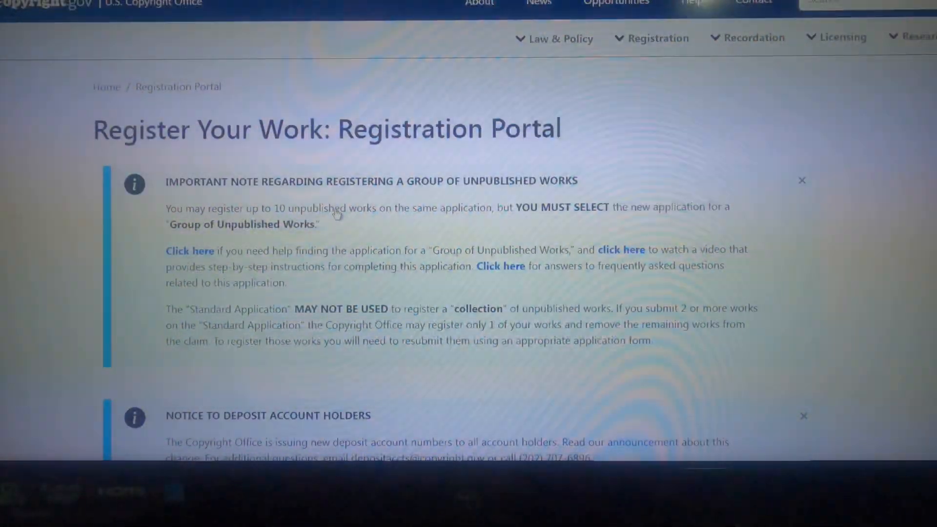
scroll("down", 3)
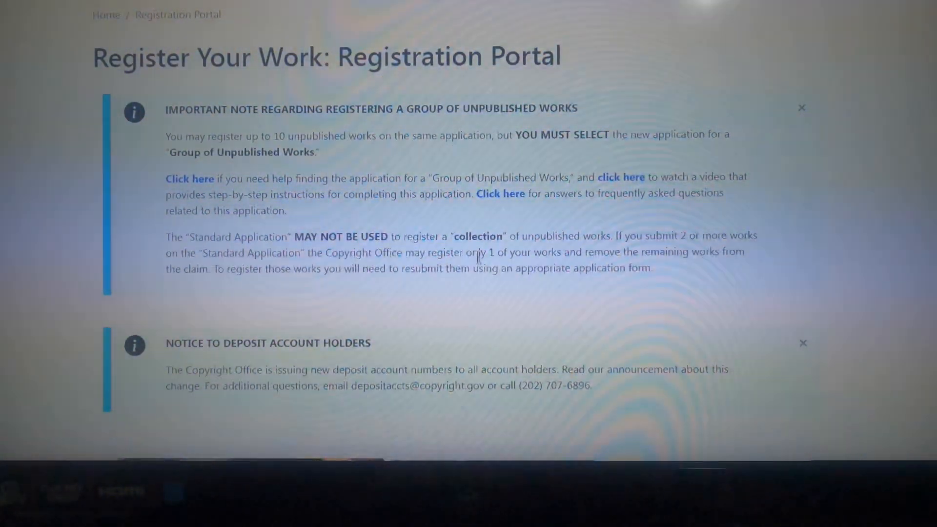
scroll("up", 3)
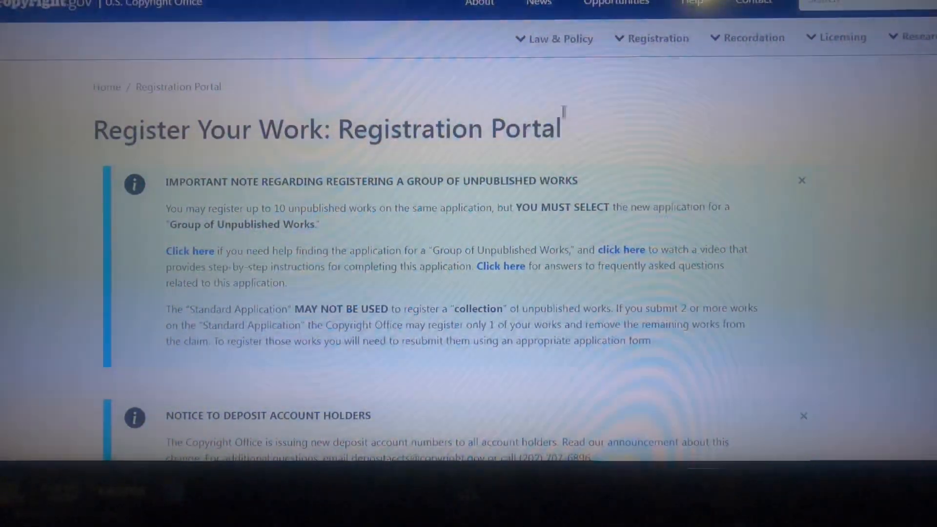
triple_click(326, 129)
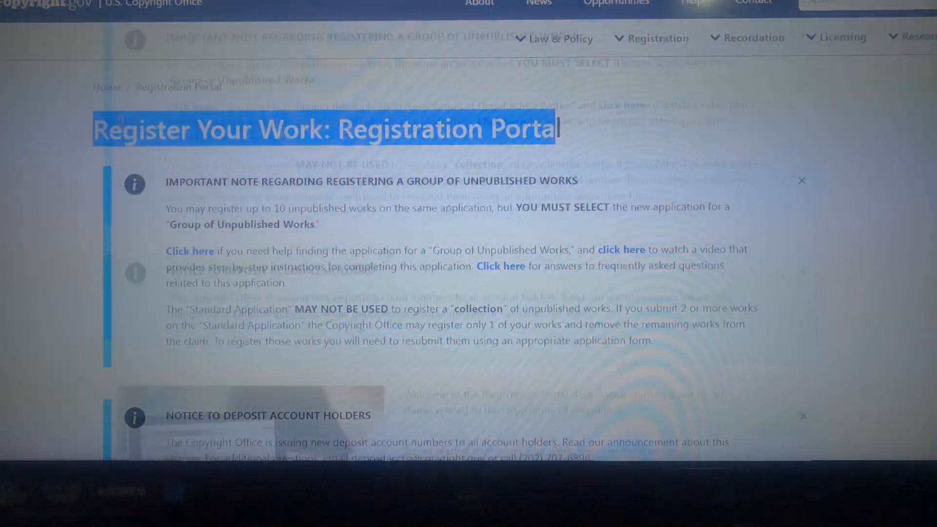
scroll("down", 3)
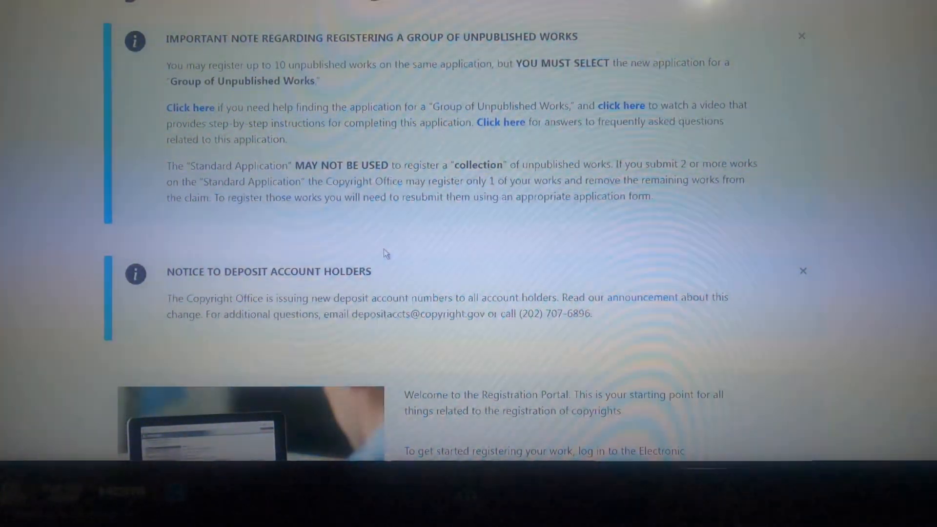
scroll("up", 3)
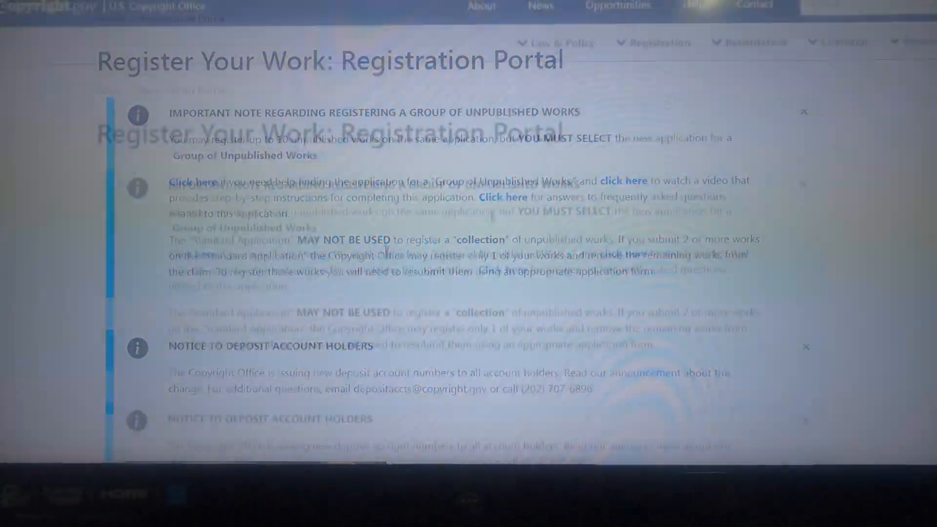
scroll("down", 3)
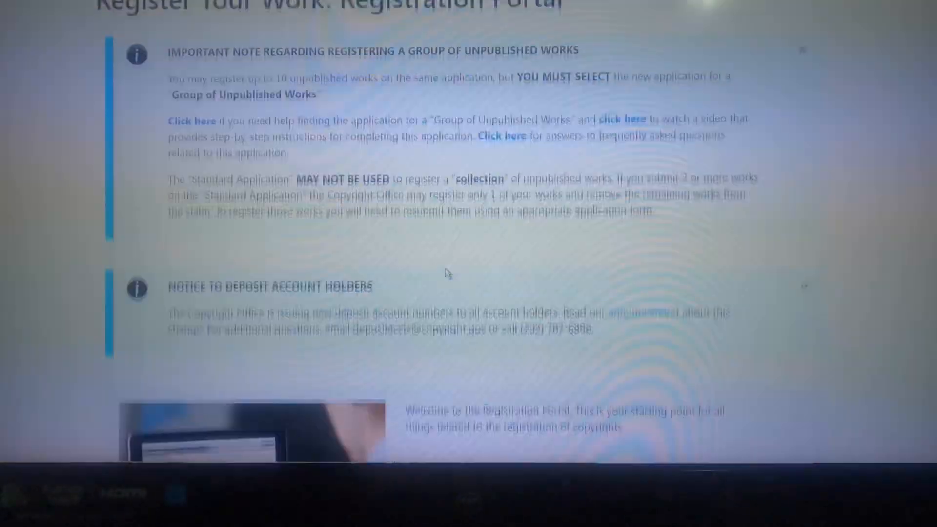
scroll("down", 3)
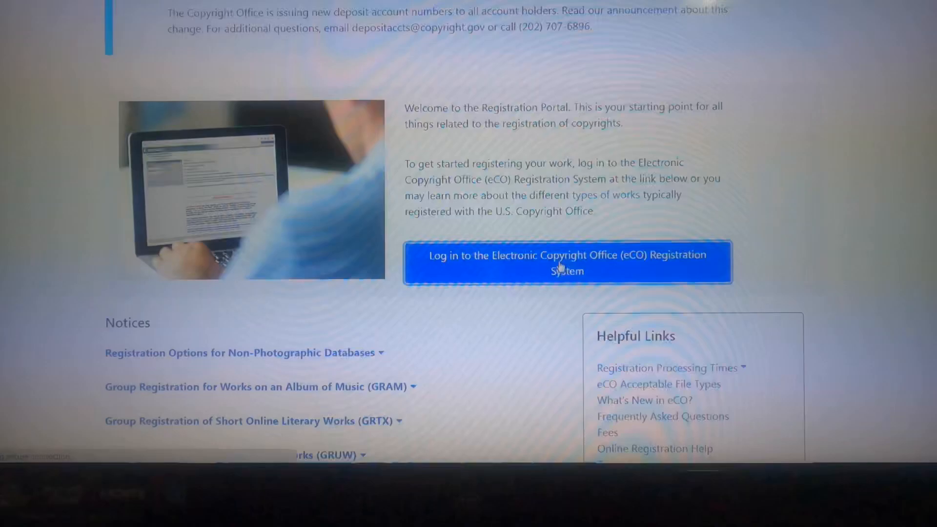
Sign in to the eCO Registration System and view the home page's empty Open Cases table.
left_click(566, 261)
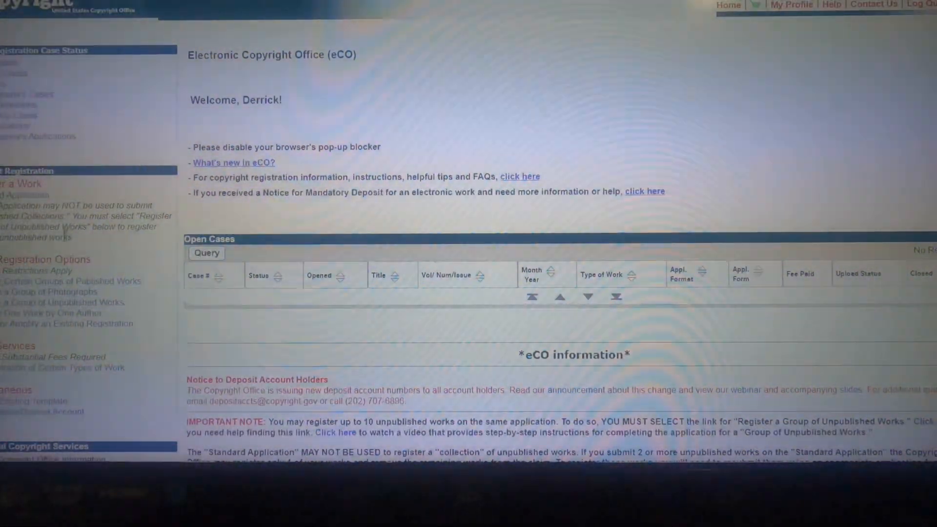
scroll("down", 3)
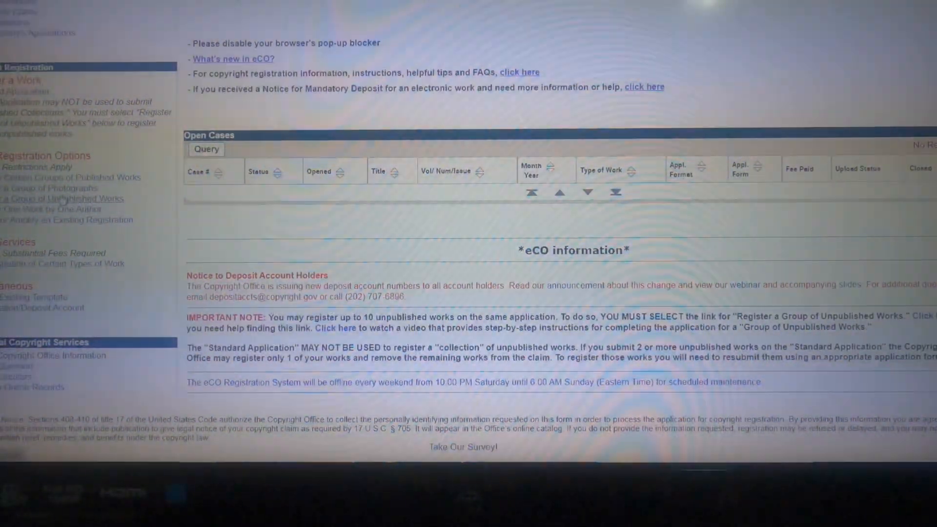
Review the Group of Unpublished Works eligibility criteria and start a new registration case.
left_click(60, 199)
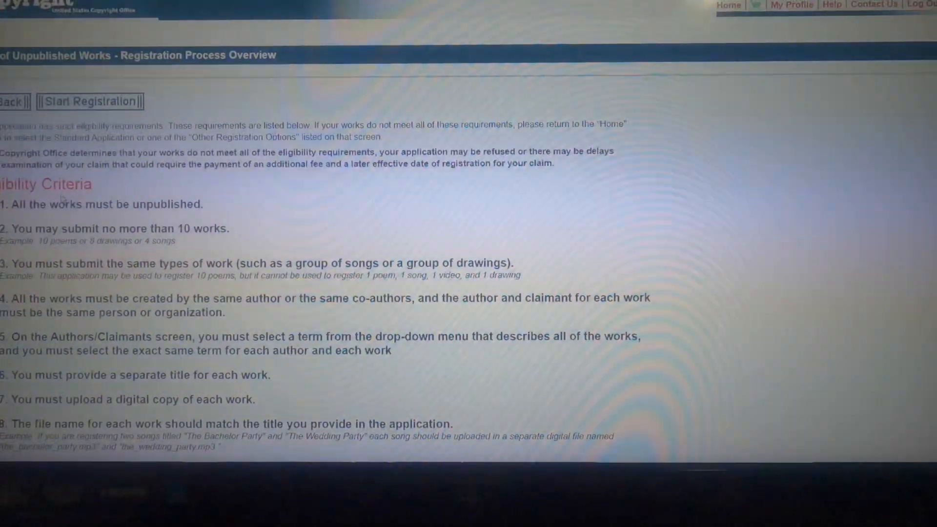
scroll("down", 3)
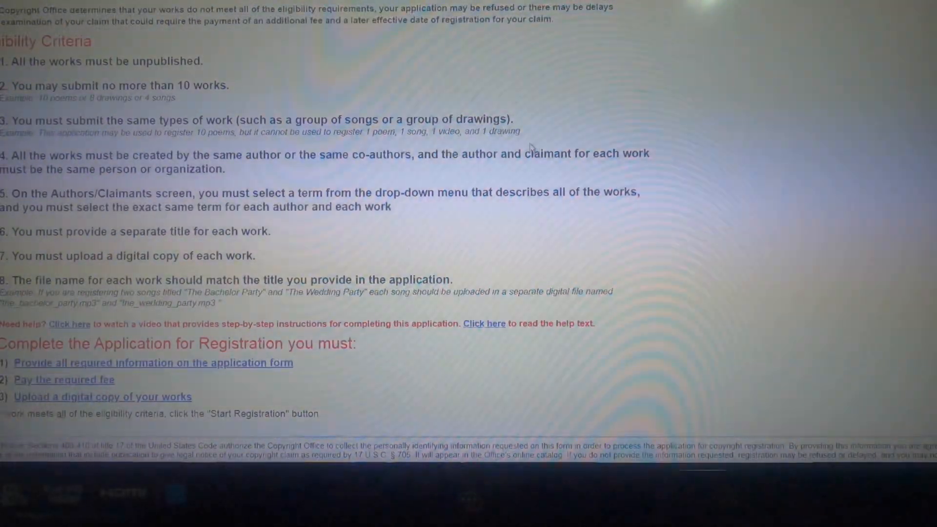
scroll("down", 3)
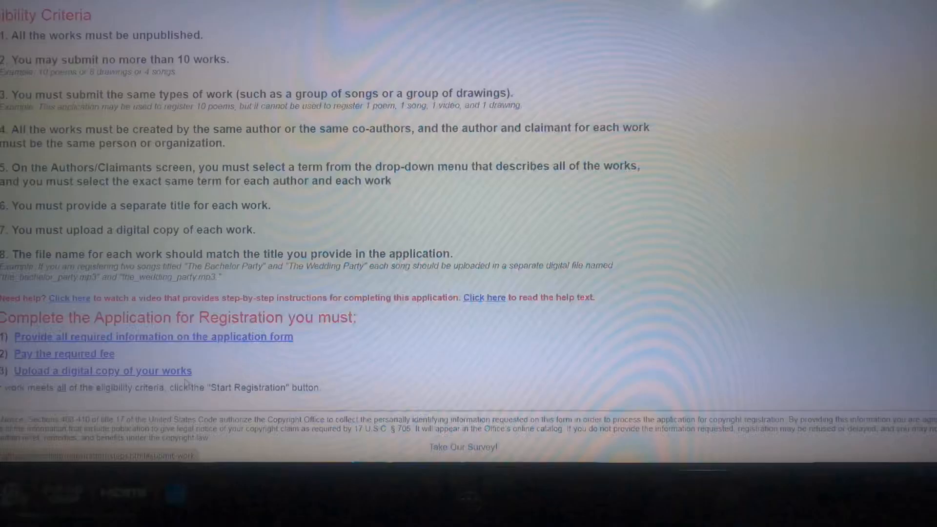
scroll("up", 3)
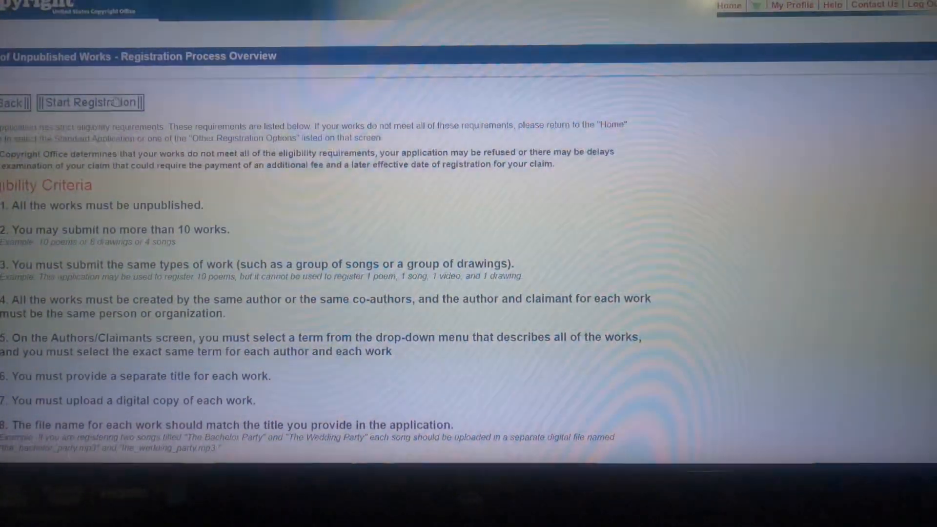
left_click(90, 102)
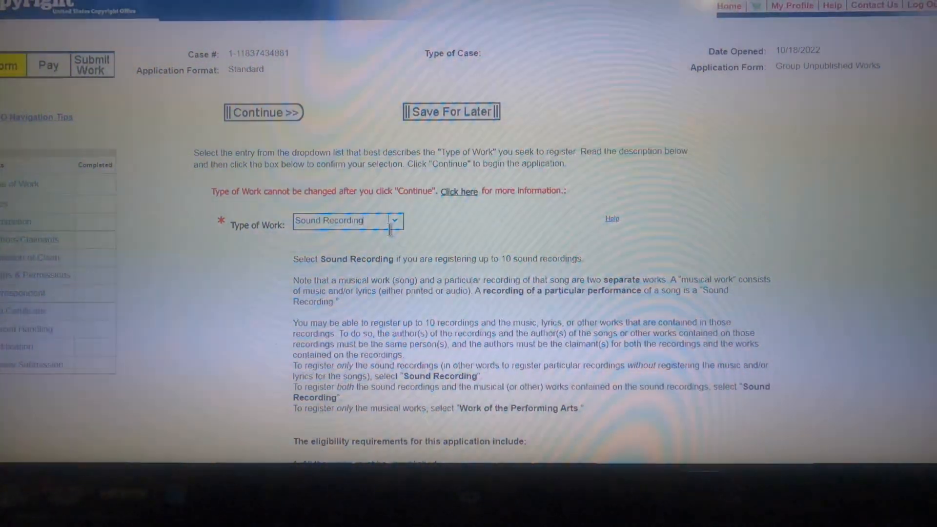
Keep Sound Recording as the Type of Work for the new group case.
left_click(394, 220)
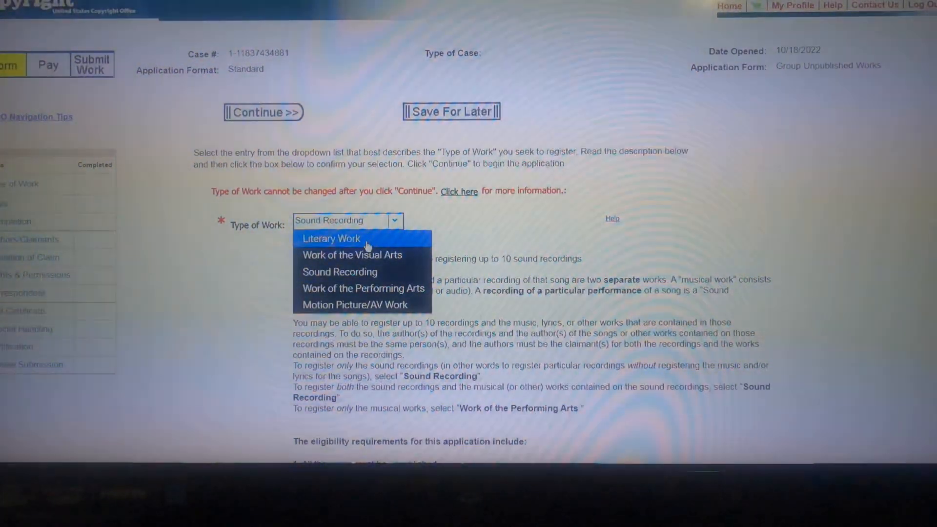
mouse_move(362, 255)
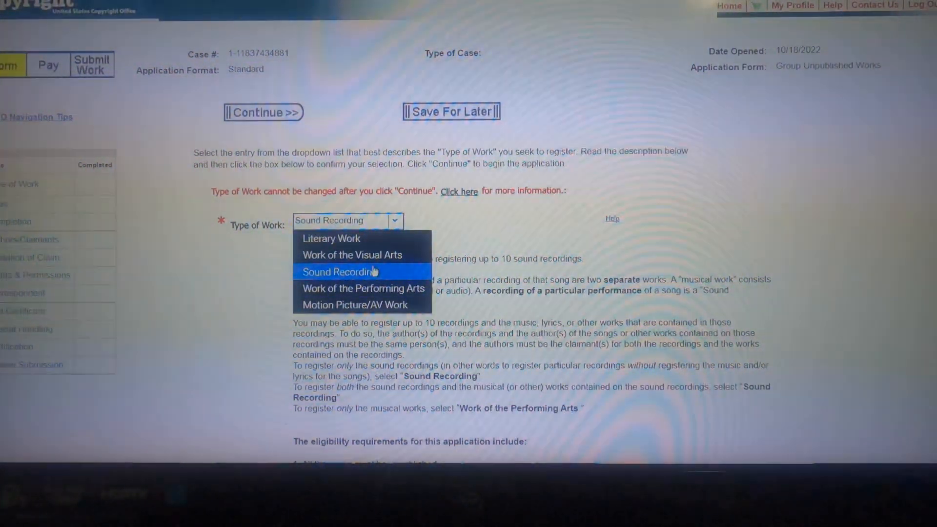
mouse_move(362, 289)
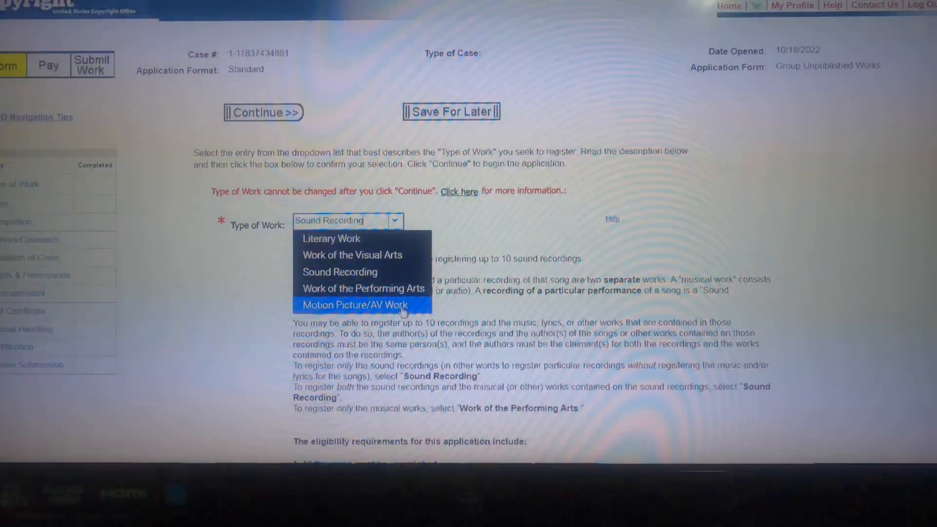
mouse_move(362, 288)
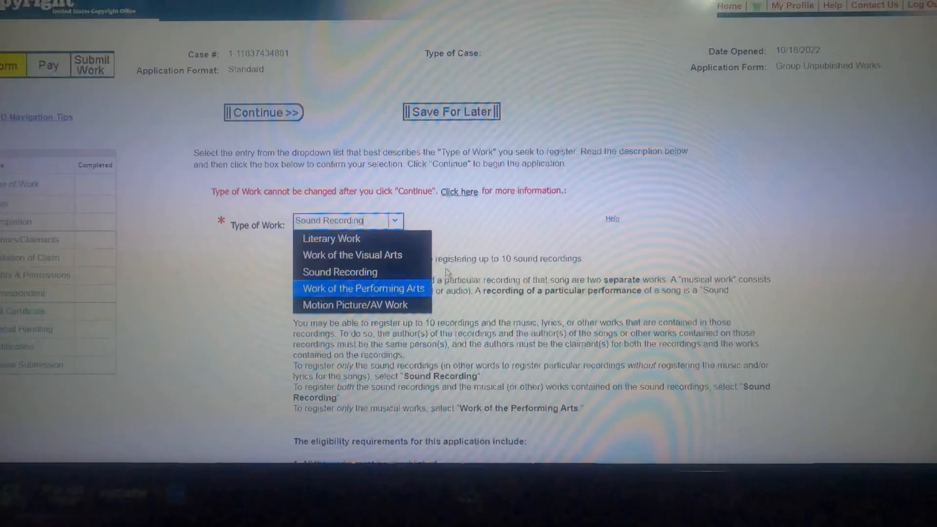
left_click(340, 272)
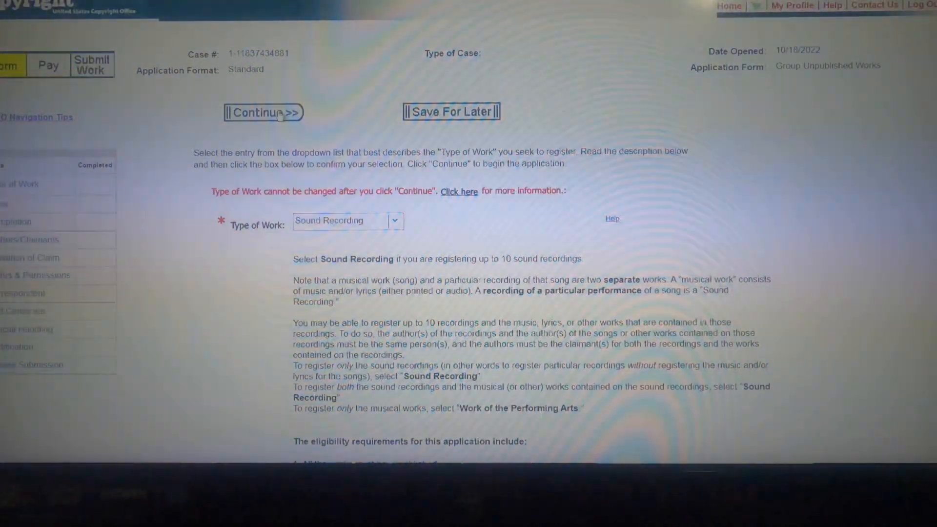
Continue the application as a Sound Recording and start a new title entry after Mad Henny.
left_click(263, 112)
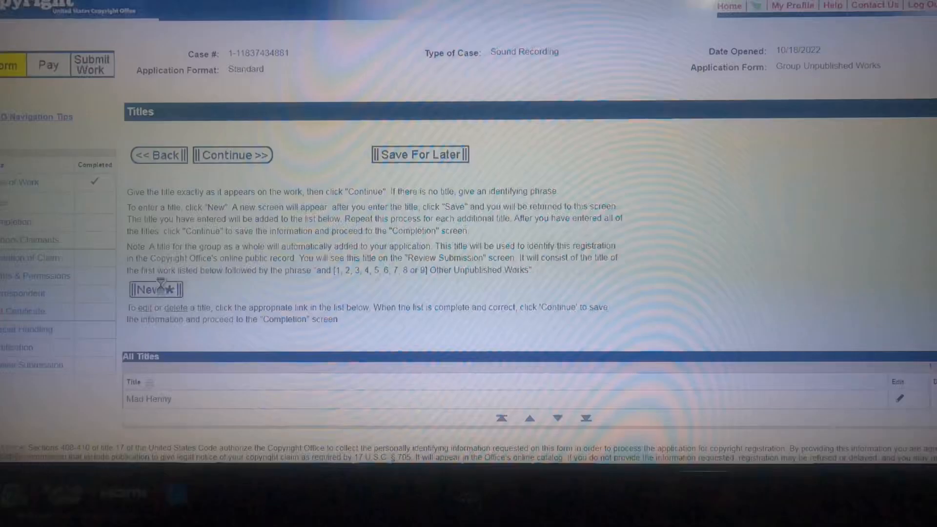
left_click(155, 290)
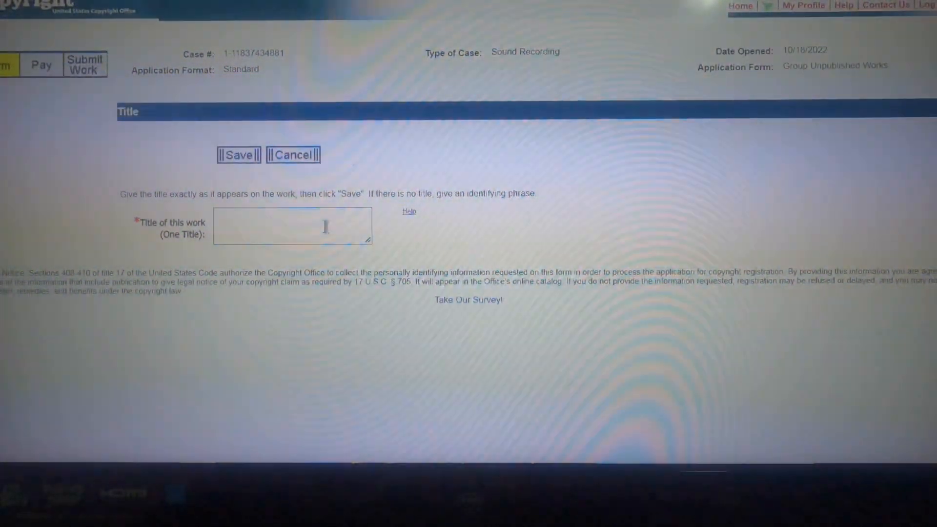
Save 'Movin Major' as a new title in the group's titles list.
type("Movin")
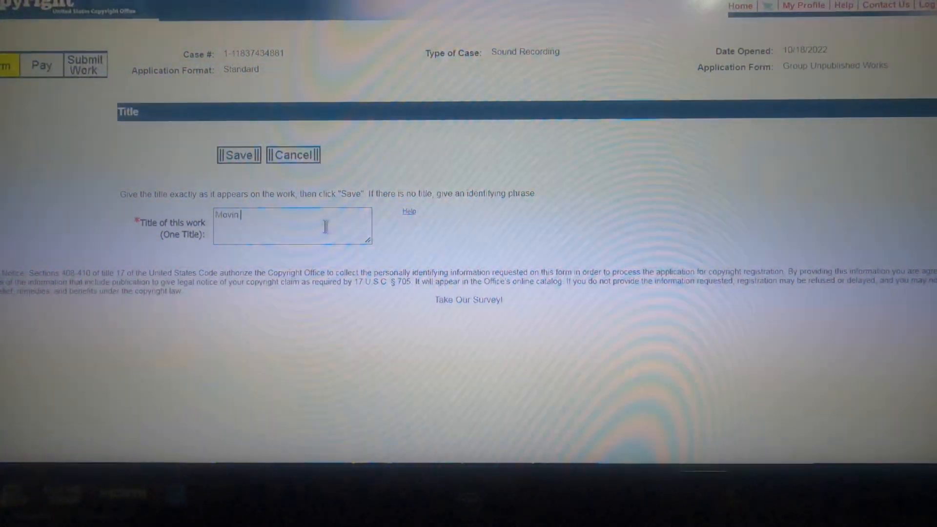
left_click(239, 155)
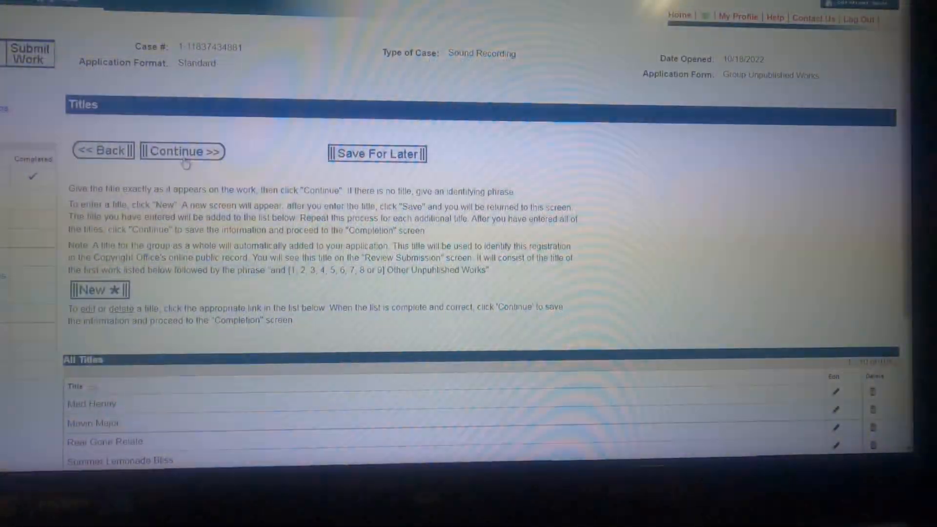
left_click(182, 151)
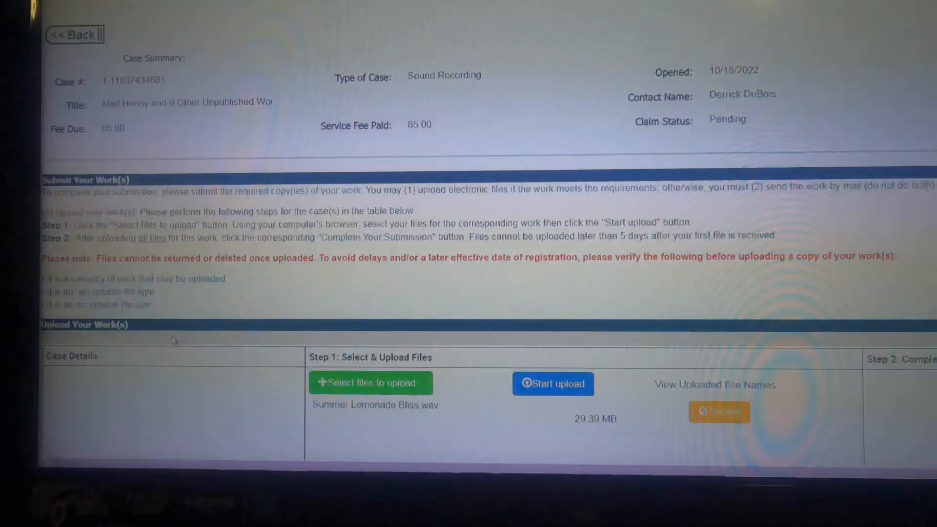
mouse_move(597, 117)
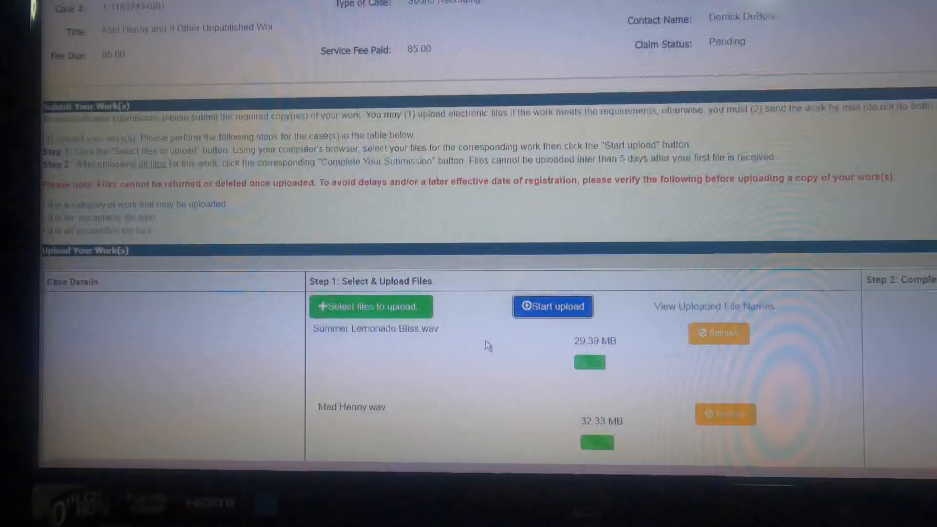
Watch the ten WAV files, including Summer Lemonade Bliss and Mad Henny, begin uploading.
scroll("down", 3)
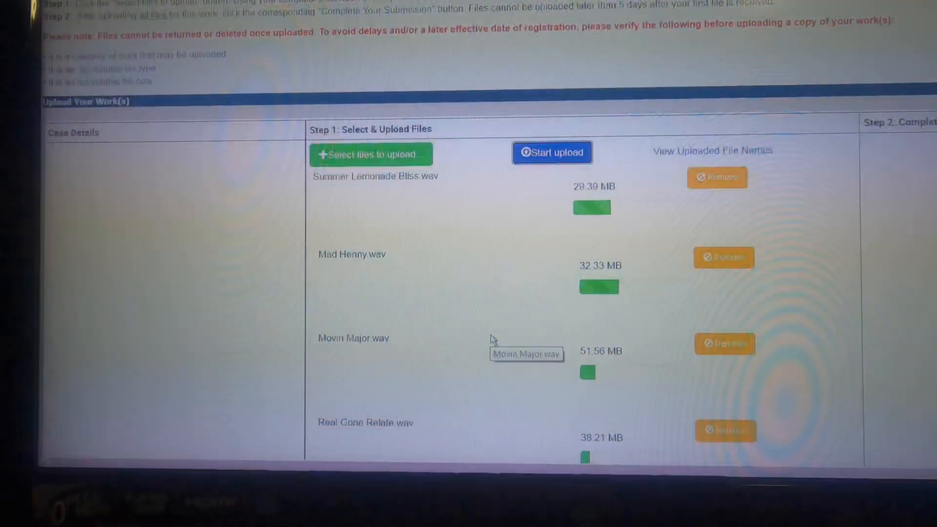
scroll("up", 3)
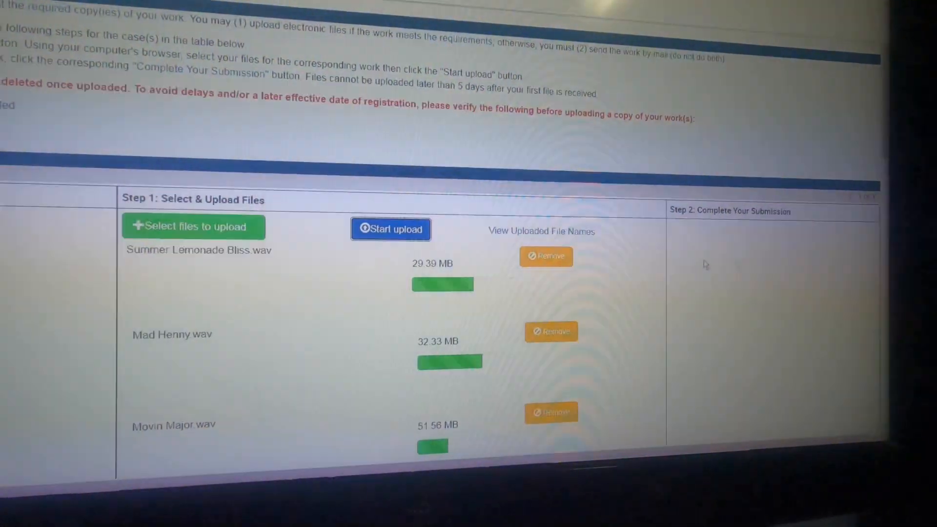
scroll("down", 3)
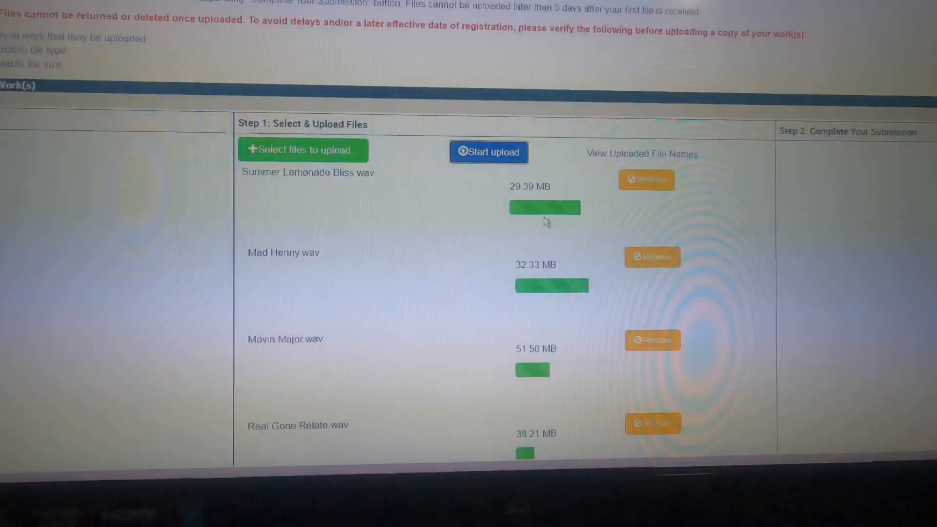
scroll("up", 3)
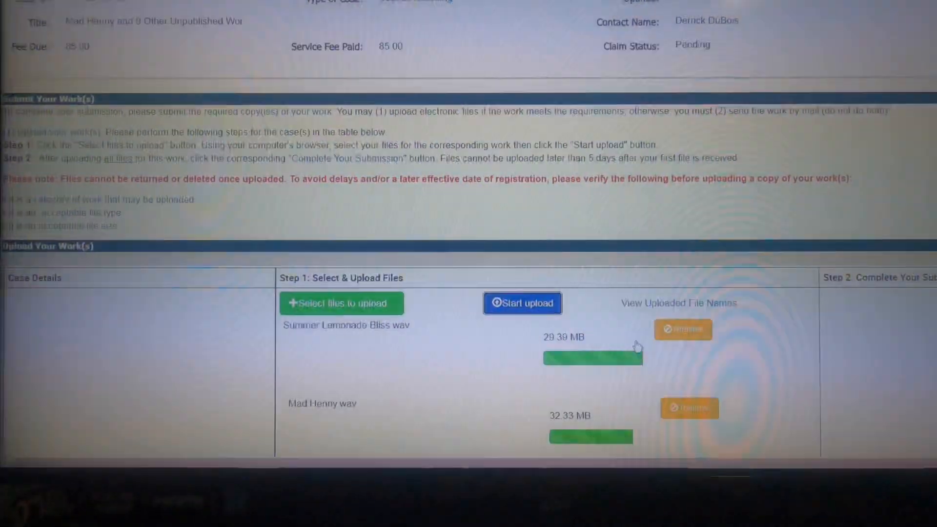
scroll("down", 3)
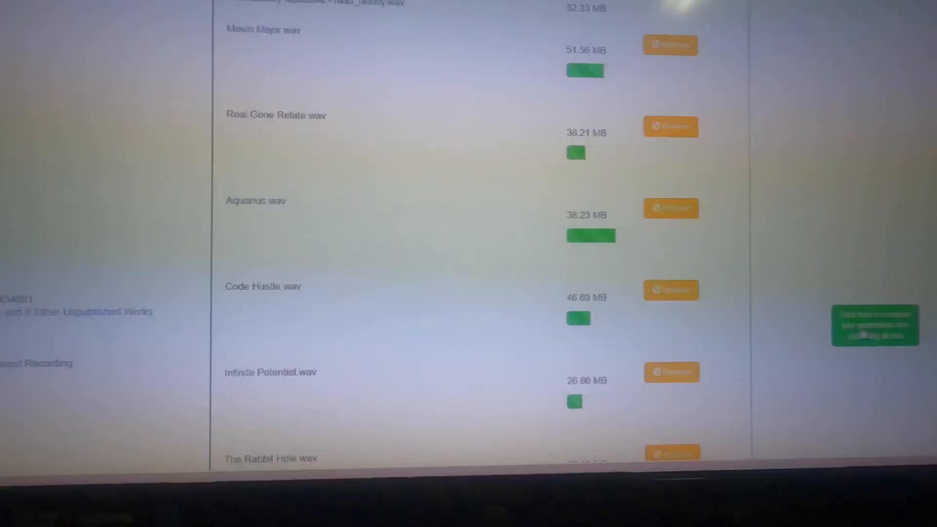
Monitor the ten WAV uploads through to the completed claim submission notice.
scroll("up", 3)
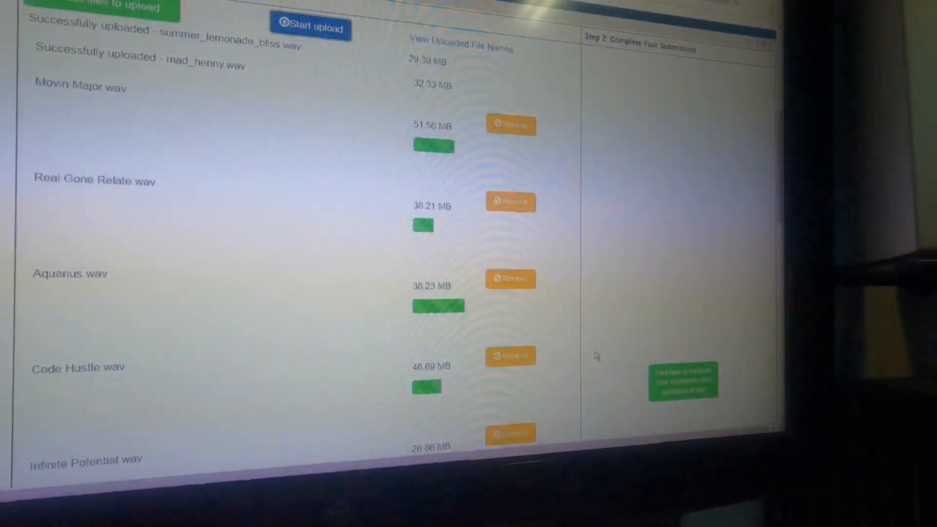
scroll("up", 3)
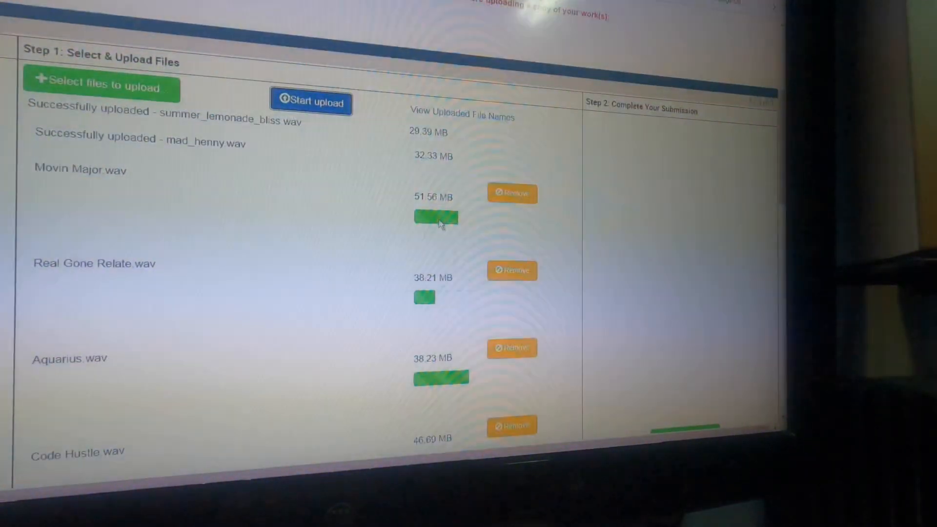
scroll("down", 3)
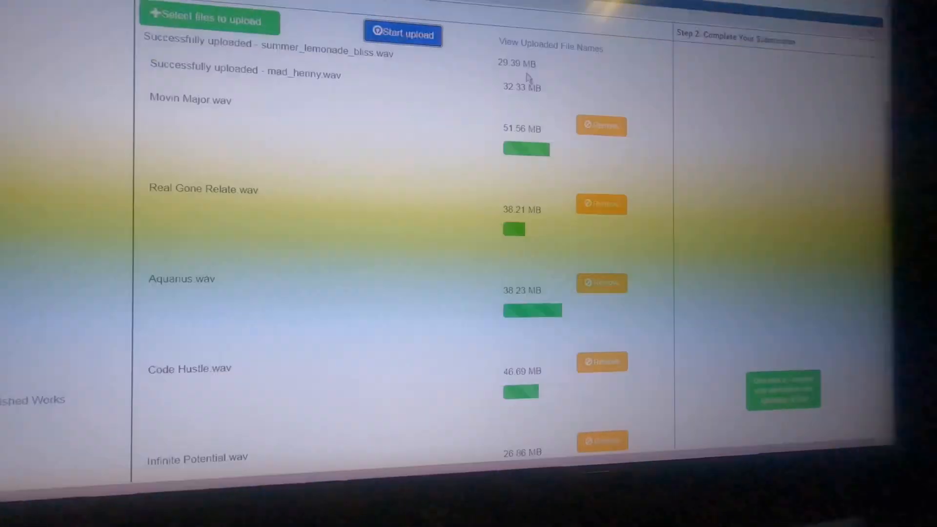
scroll("down", 3)
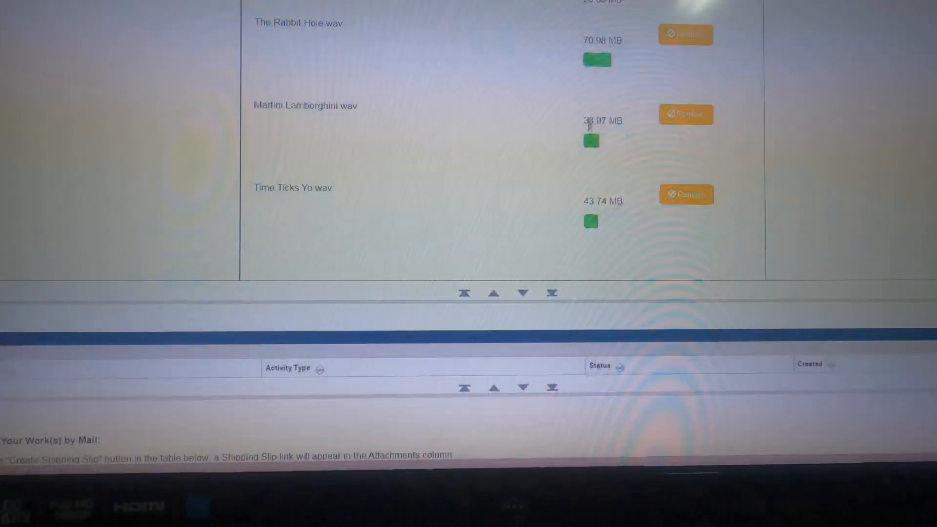
scroll("up", 3)
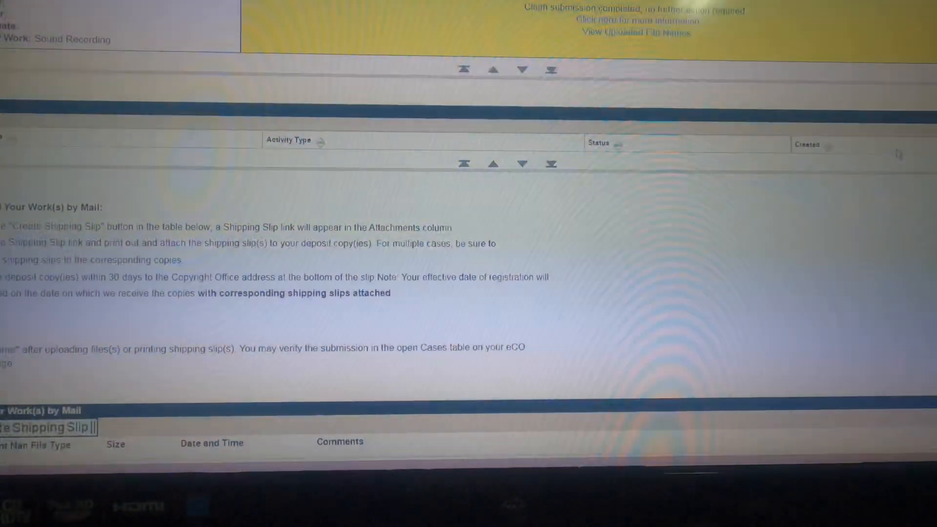
View the uploaded file names for the completed claim, which reports 'No files found'.
scroll("up", 3)
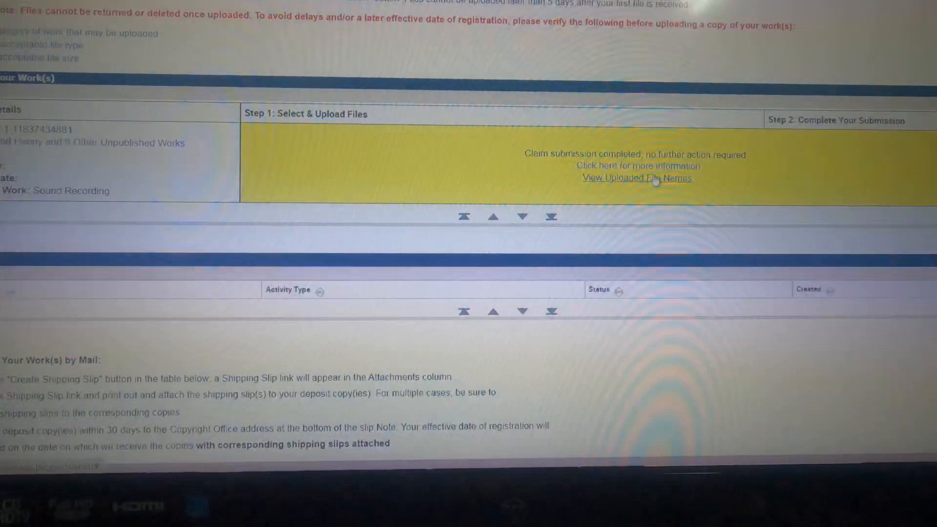
left_click(637, 178)
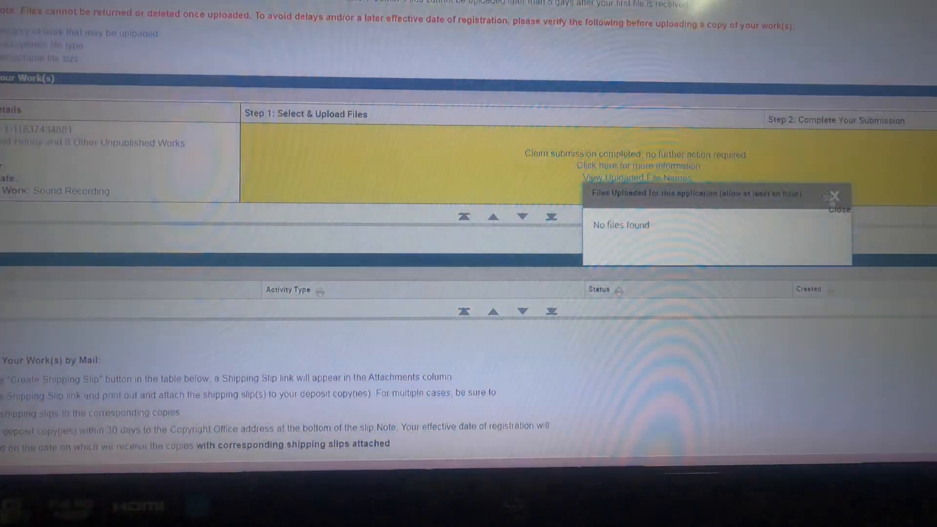